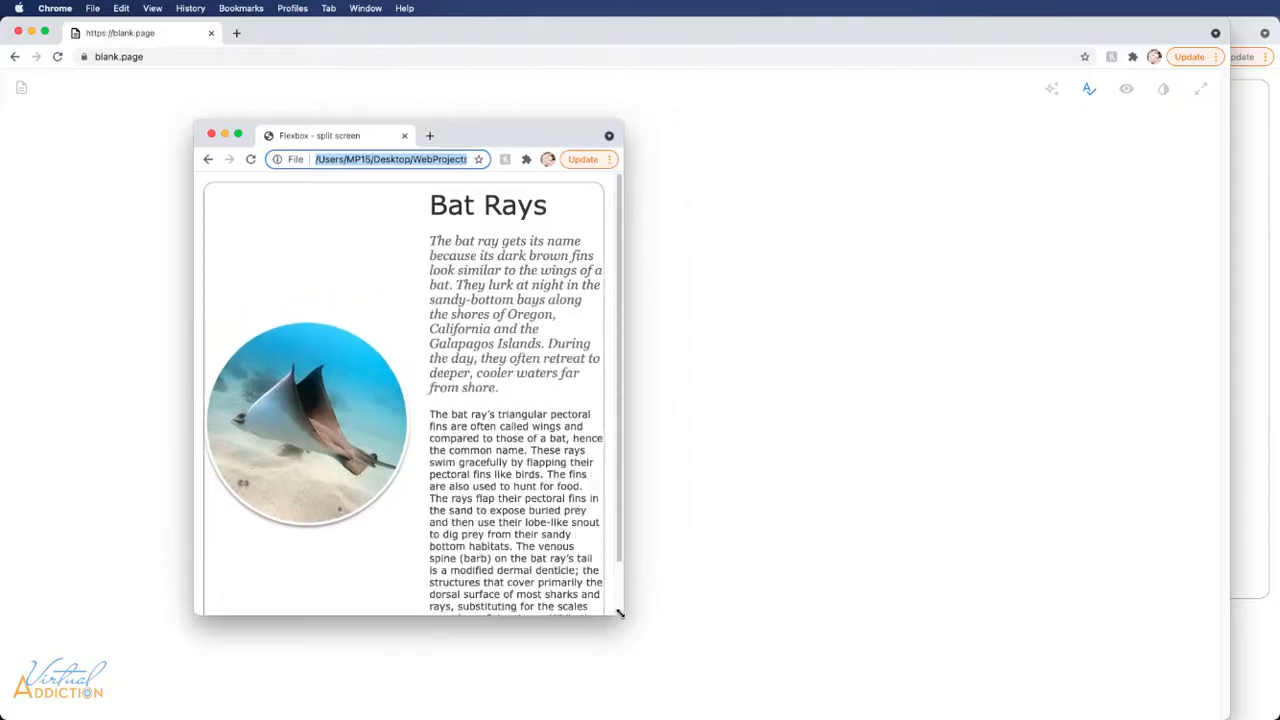
Widen the Chrome window so the Bat Rays image and text reflow side by side.
{"action": "left_click_drag", "start_coordinate": [620, 614], "coordinate": [727, 623]}
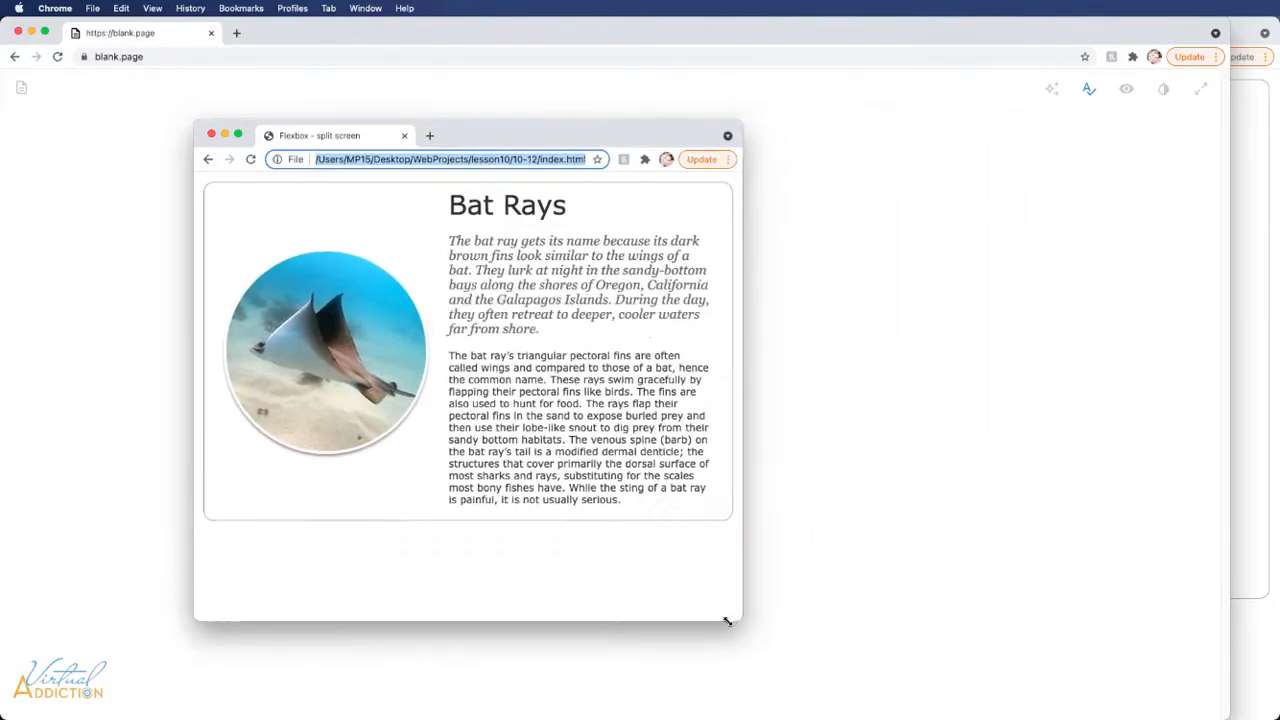
{"action": "left_click_drag", "start_coordinate": [727, 623], "coordinate": [678, 630]}
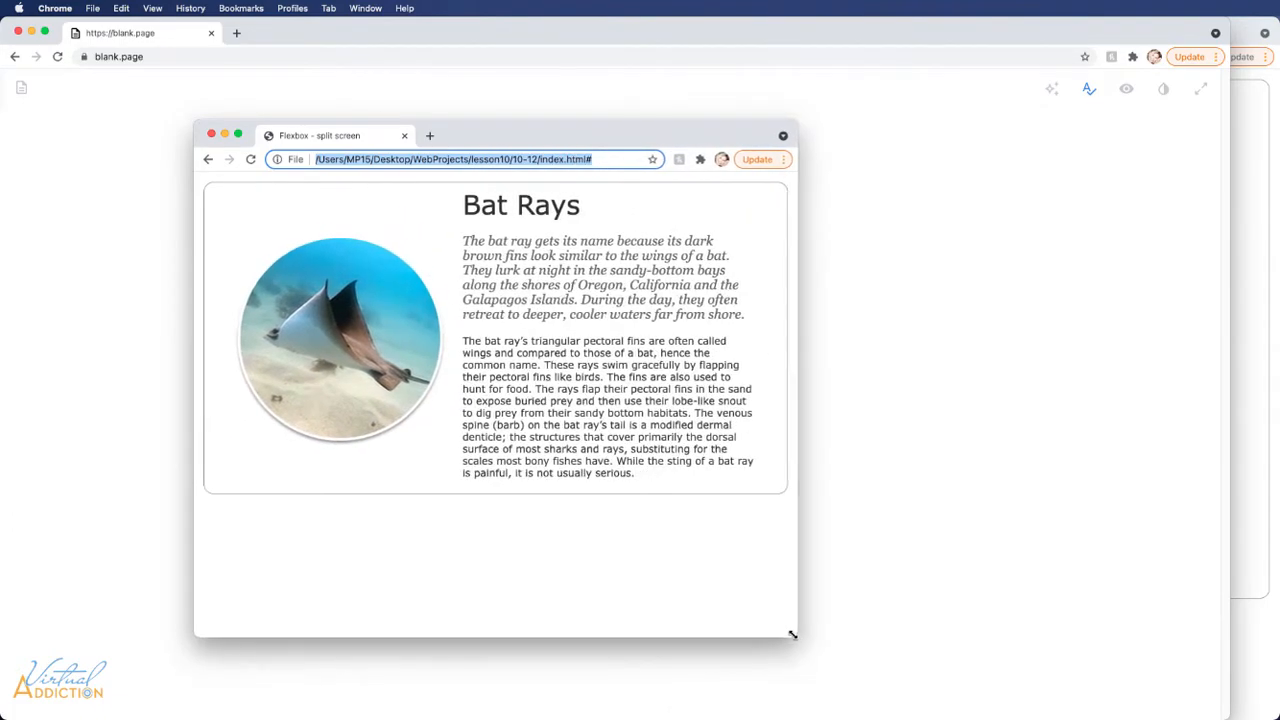
{"action": "left_click_drag", "start_coordinate": [793, 635], "coordinate": [876, 623]}
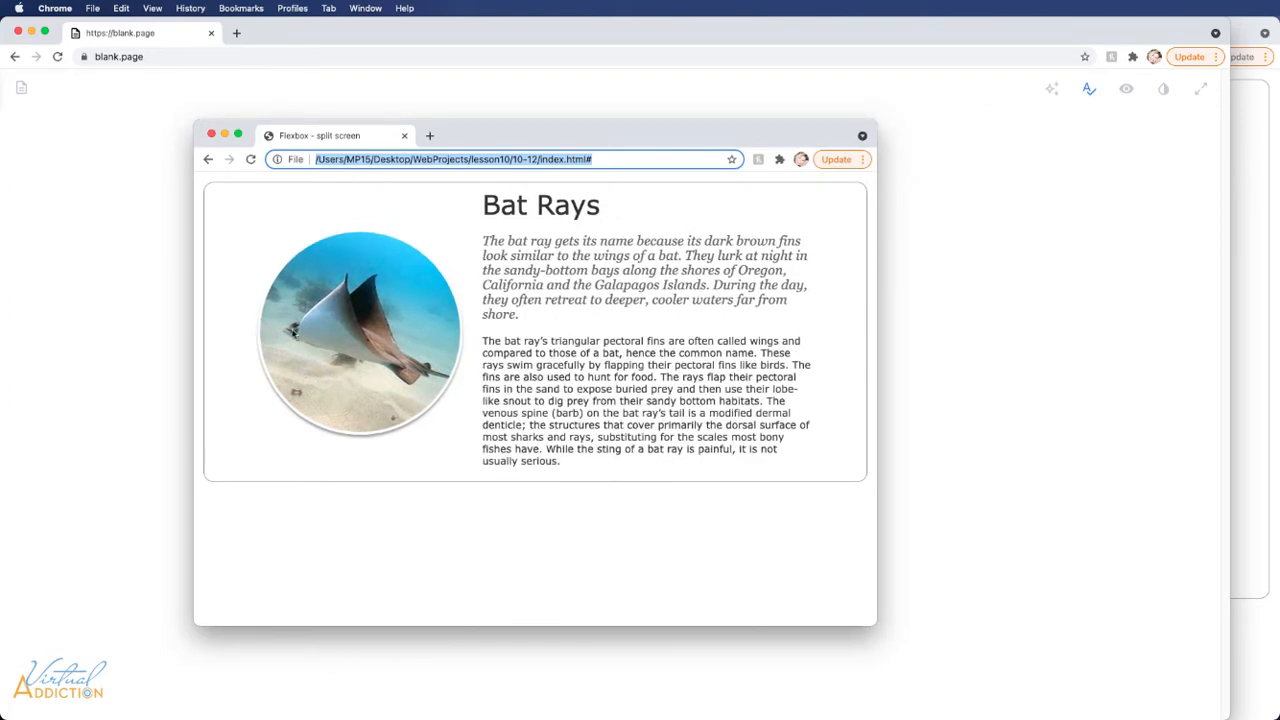
{"action": "mouse_move", "coordinate": [874, 512]}
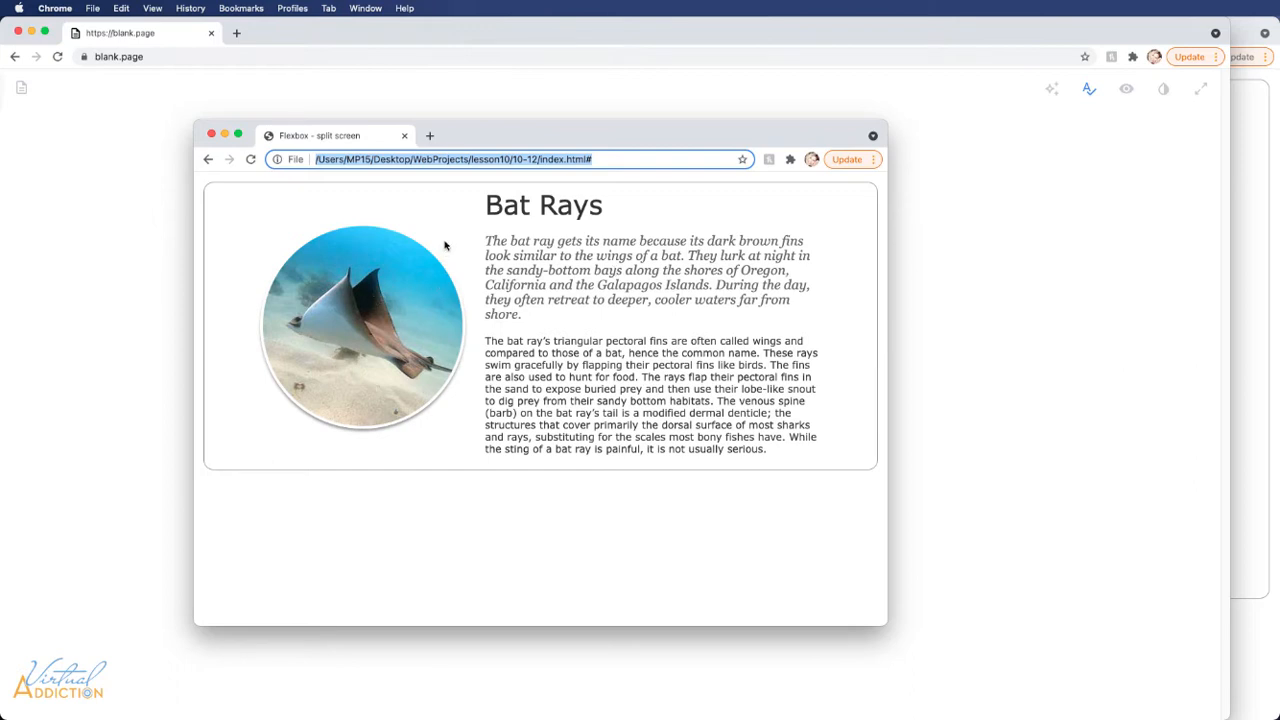
{"action": "mouse_move", "coordinate": [1088, 223]}
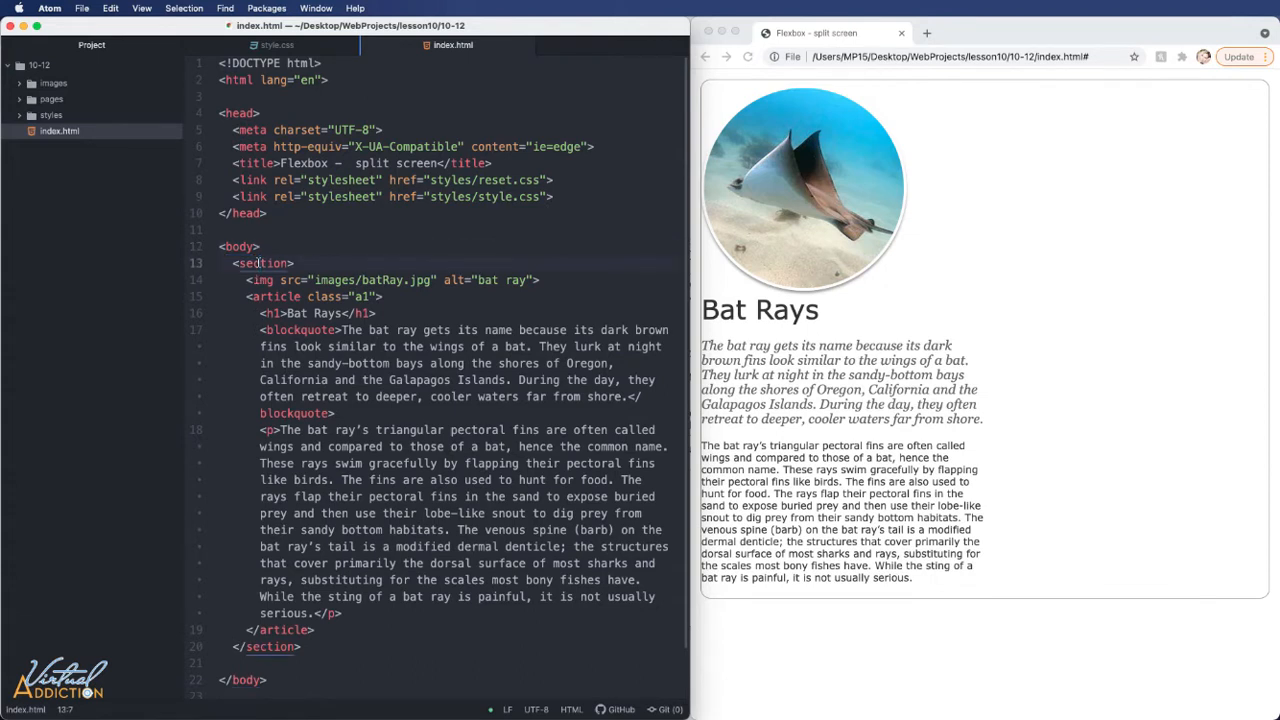
{"action": "mouse_move", "coordinate": [258, 295]}
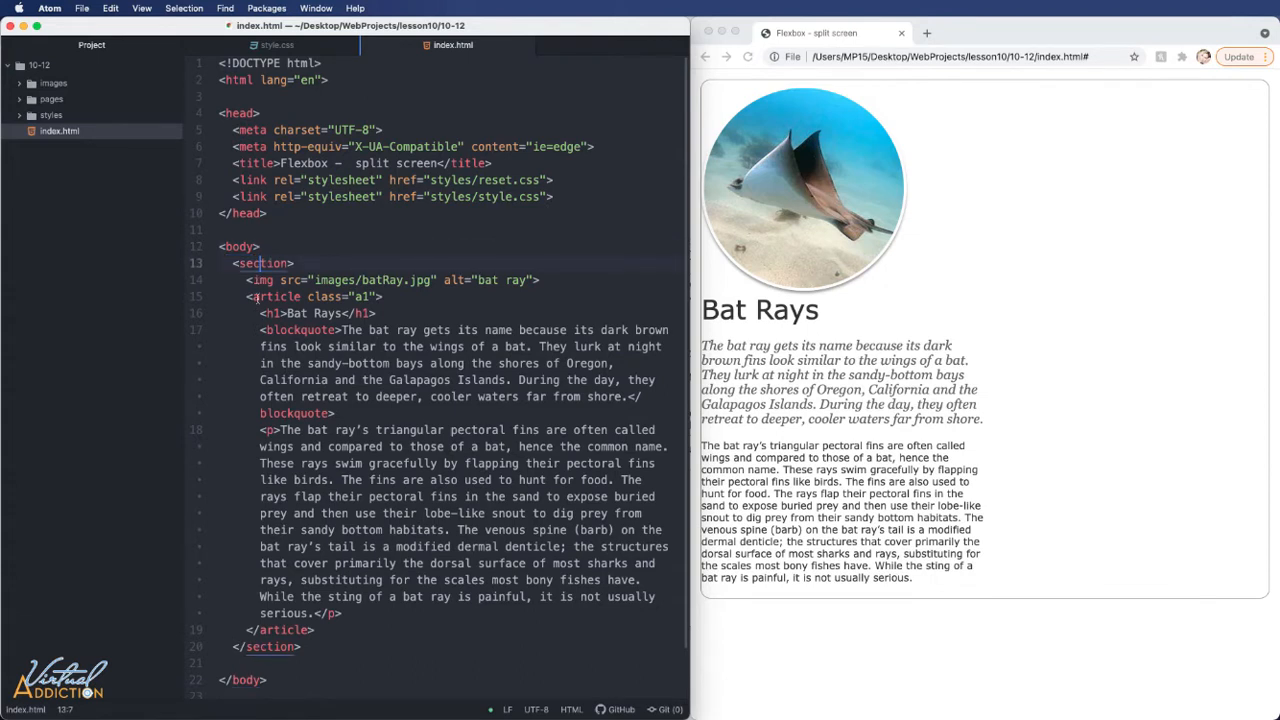
{"action": "left_click", "coordinate": [270, 313]}
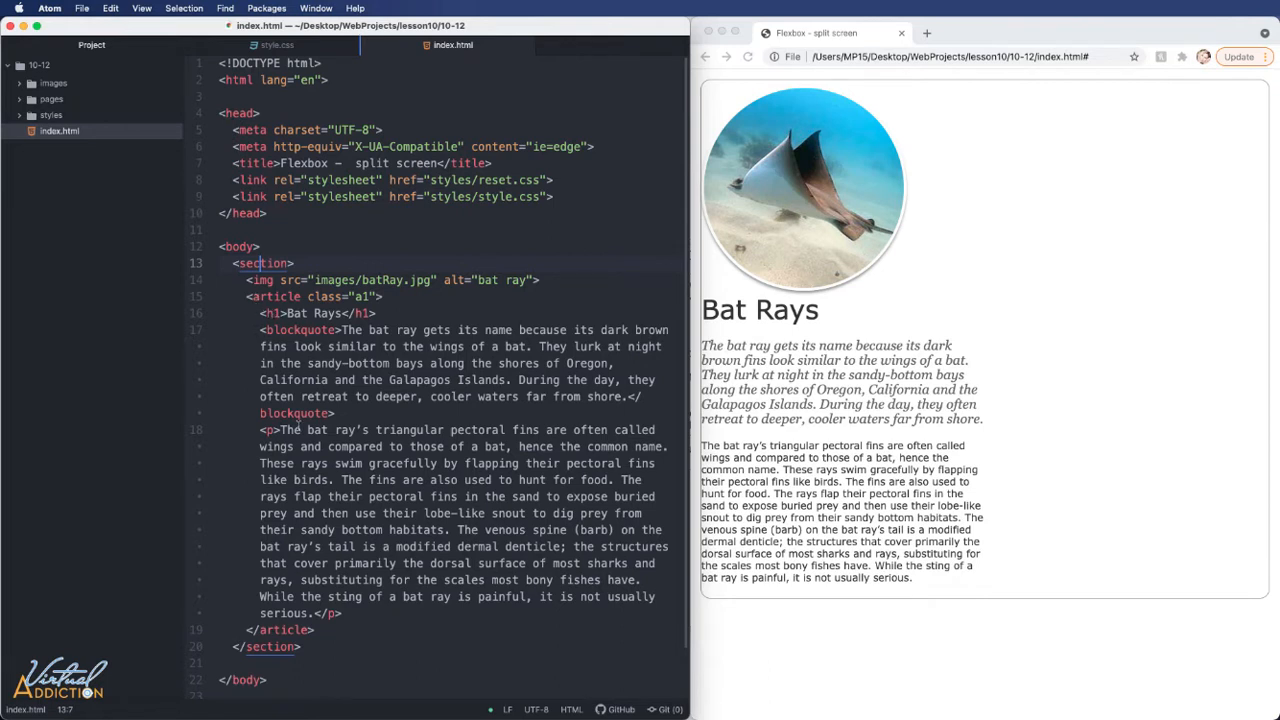
{"action": "left_click", "coordinate": [277, 45]}
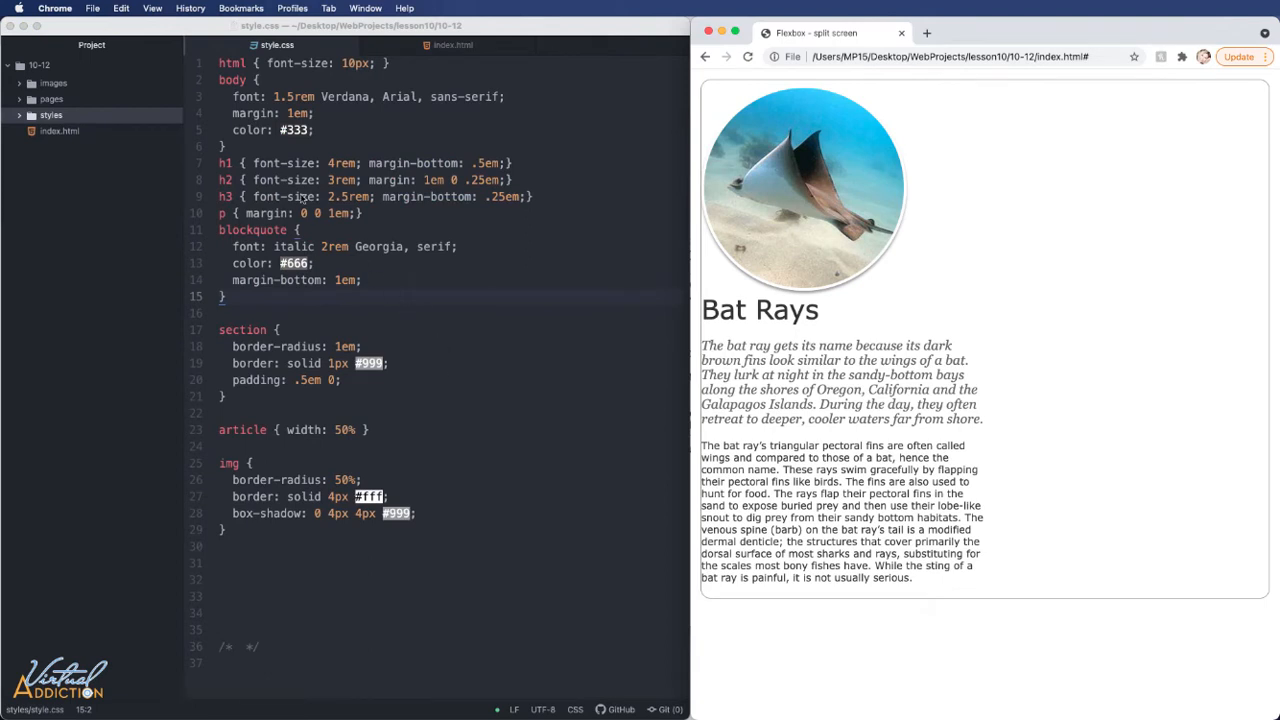
{"action": "mouse_move", "coordinate": [380, 178]}
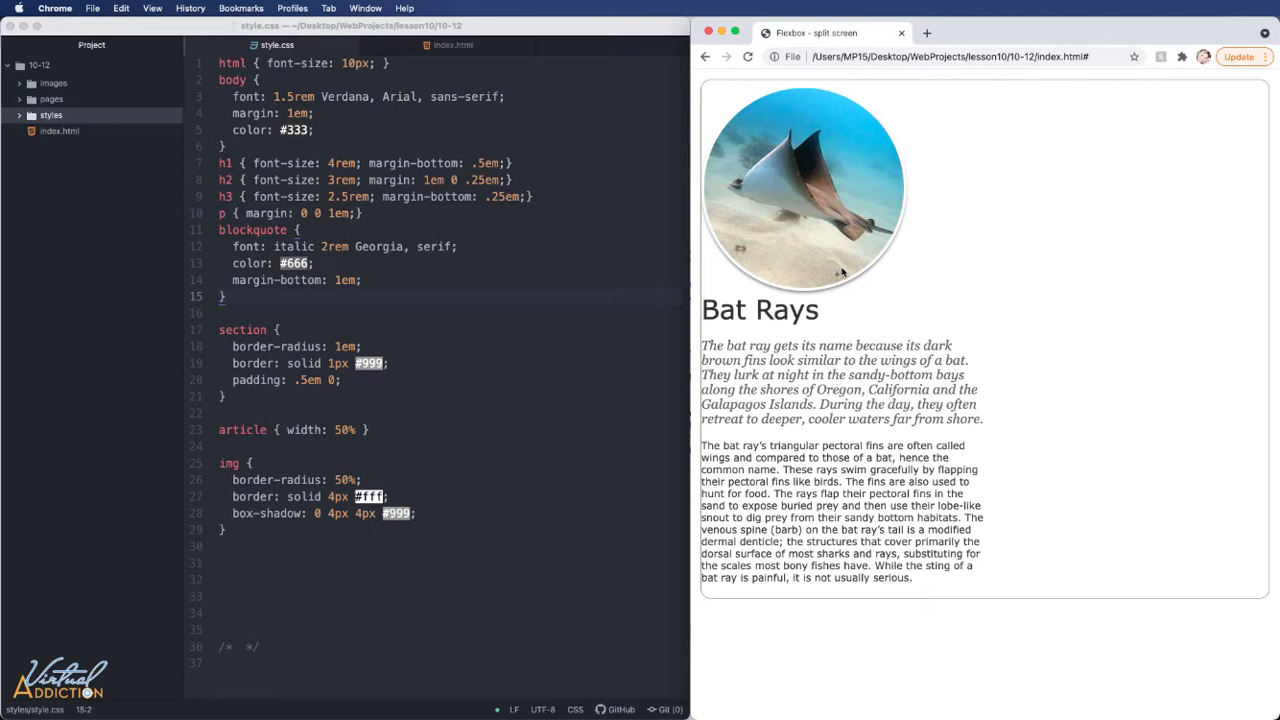
{"action": "mouse_move", "coordinate": [785, 224]}
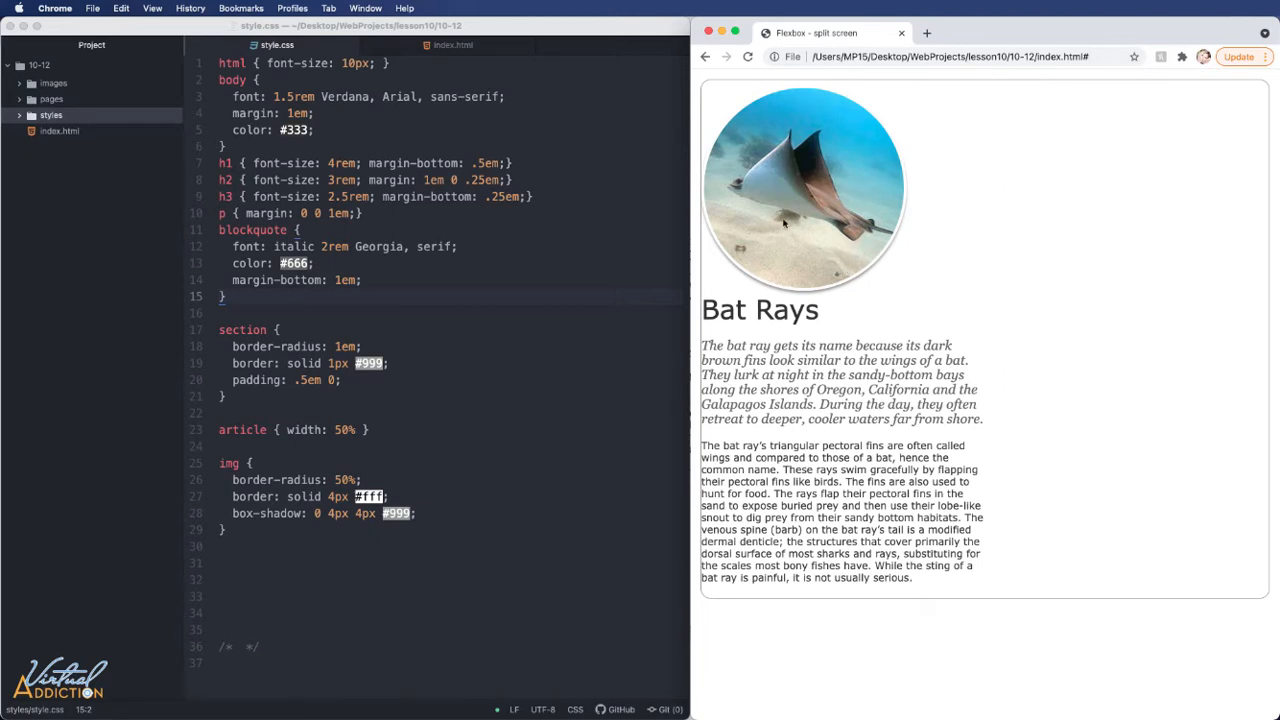
{"action": "mouse_move", "coordinate": [765, 143]}
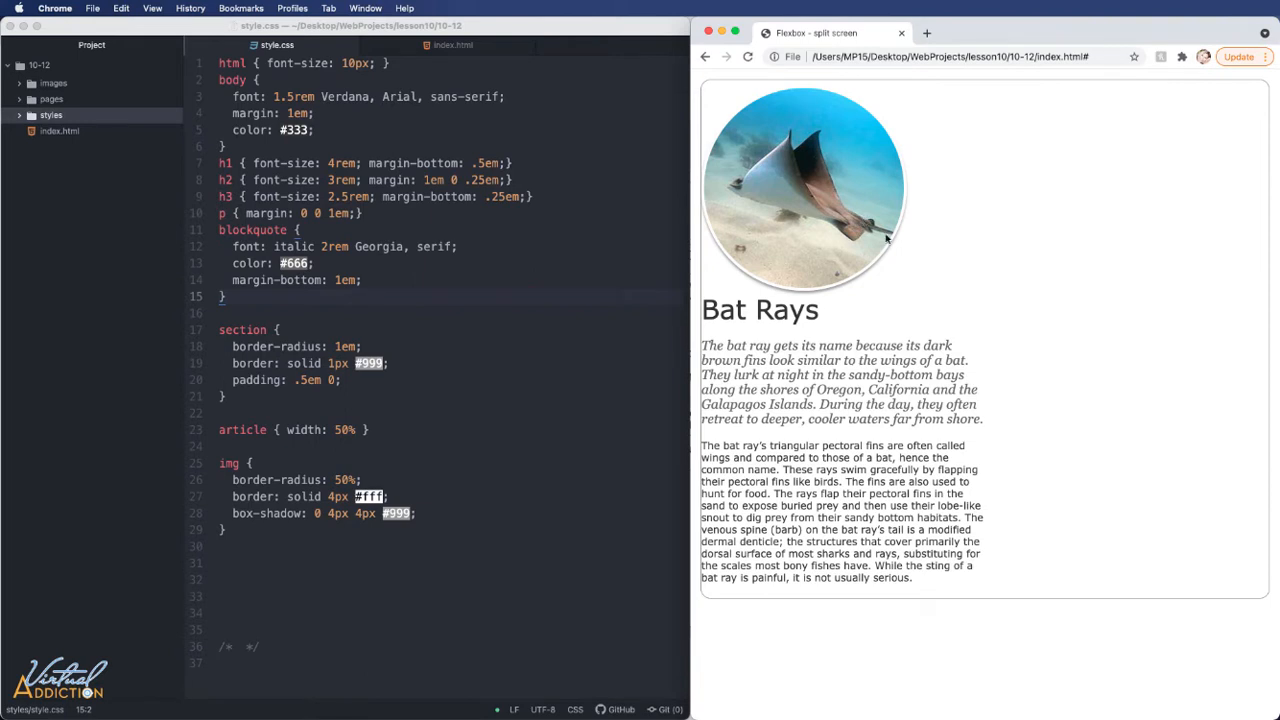
{"action": "mouse_move", "coordinate": [785, 342]}
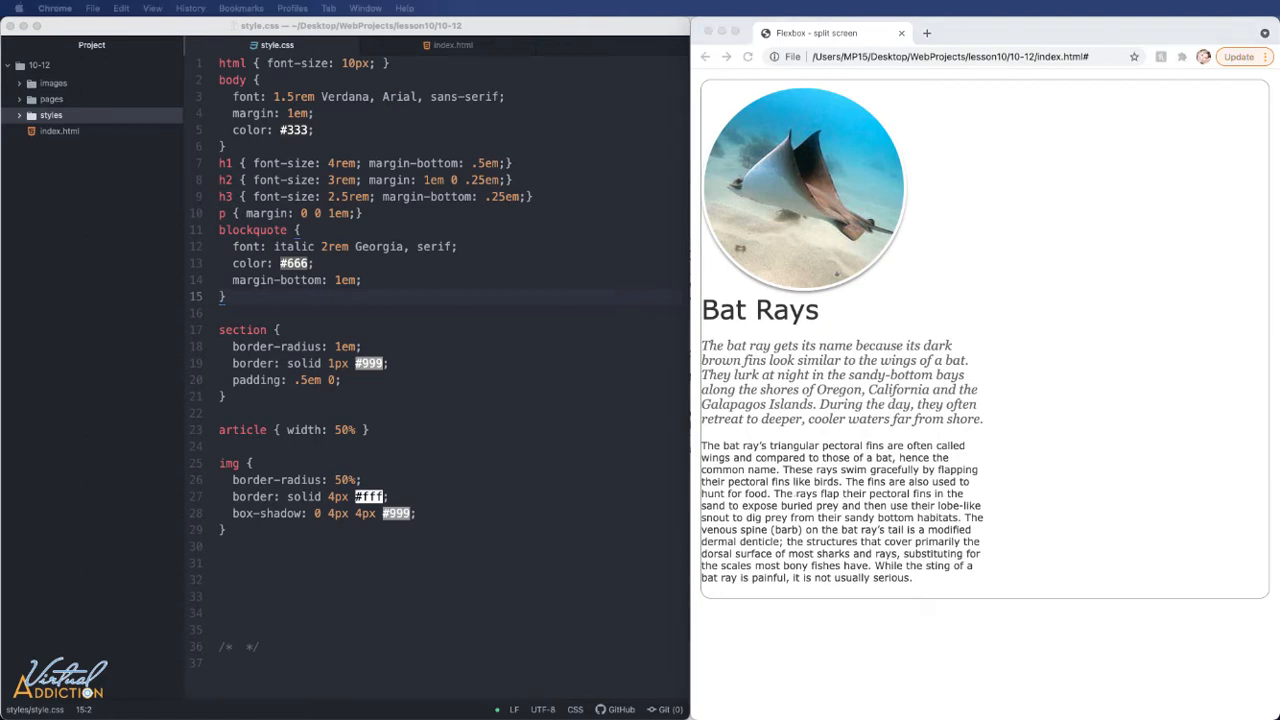
{"action": "mouse_move", "coordinate": [1037, 108]}
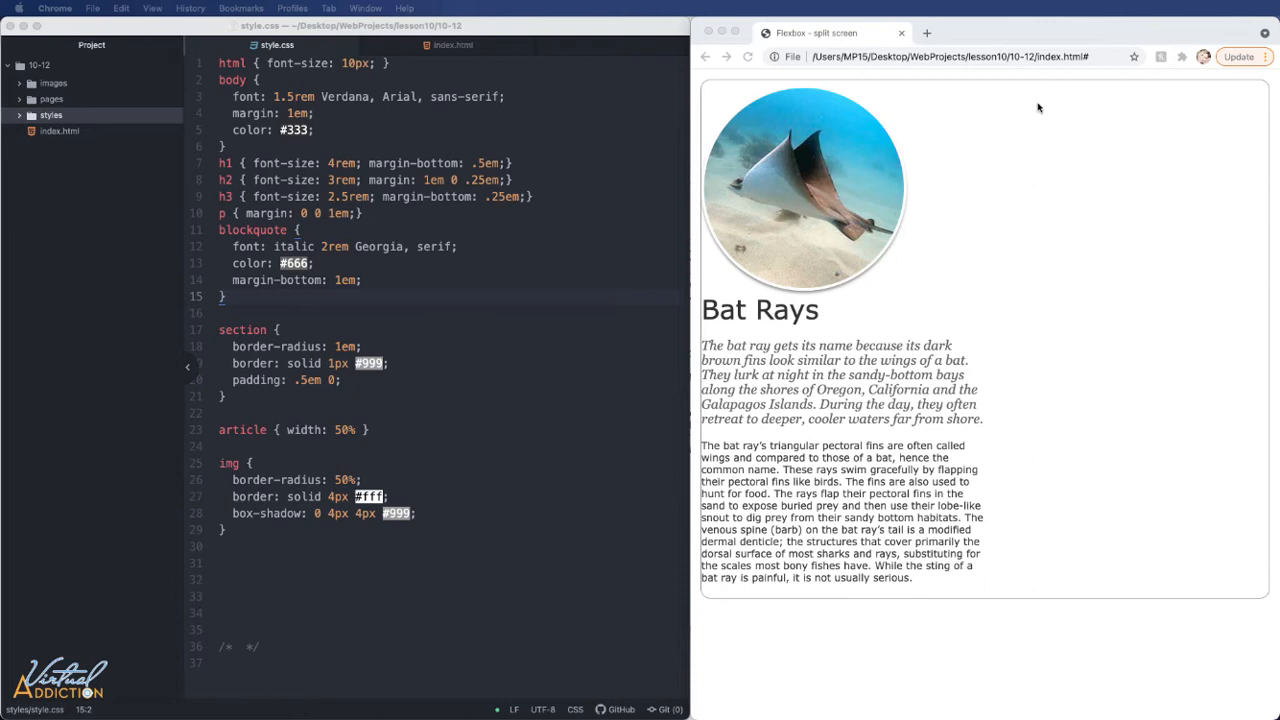
{"action": "mouse_move", "coordinate": [294, 324]}
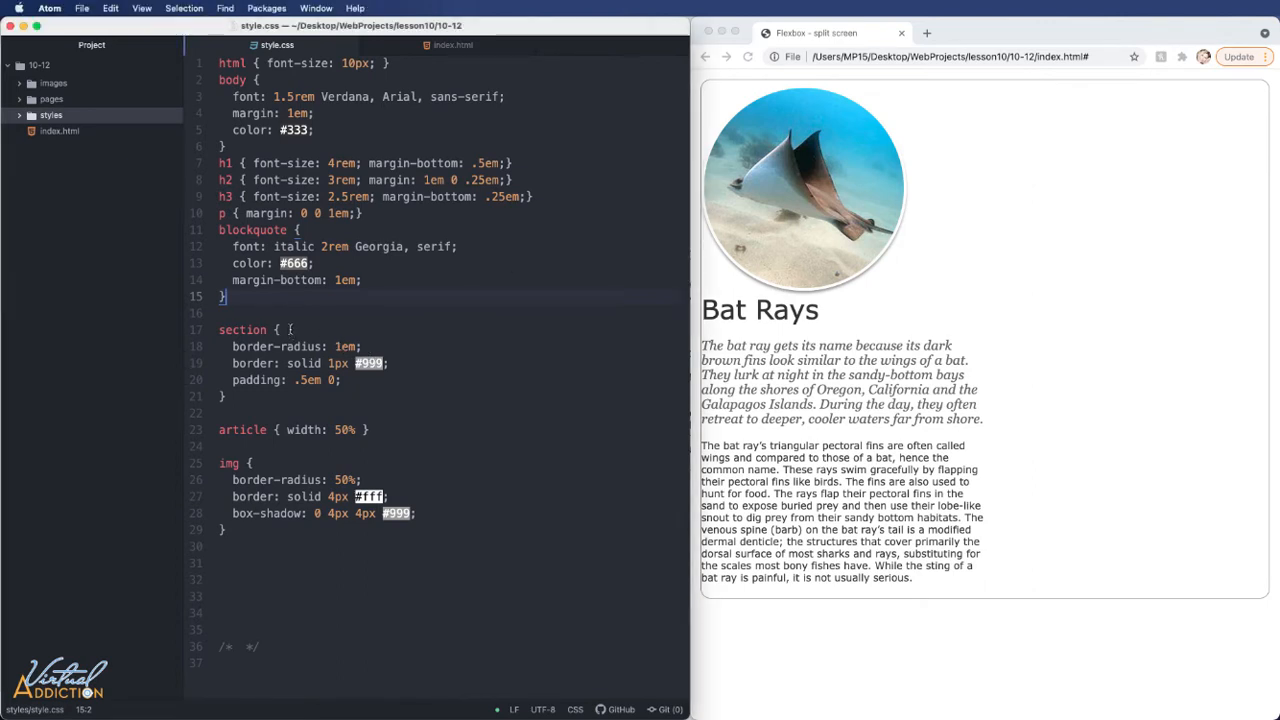
Add display: flex, gap: 2em and centred alignment below the section rule's padding.
{"action": "left_click", "coordinate": [365, 380]}
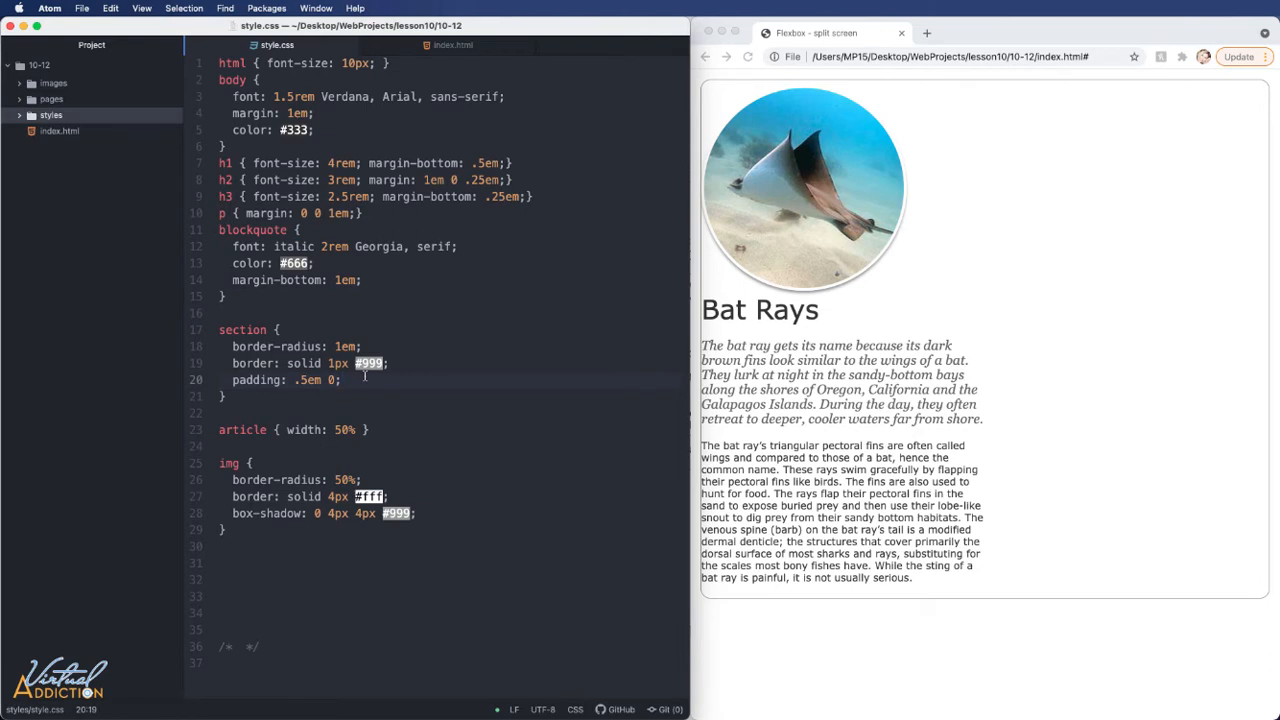
{"action": "key", "text": "enter"}
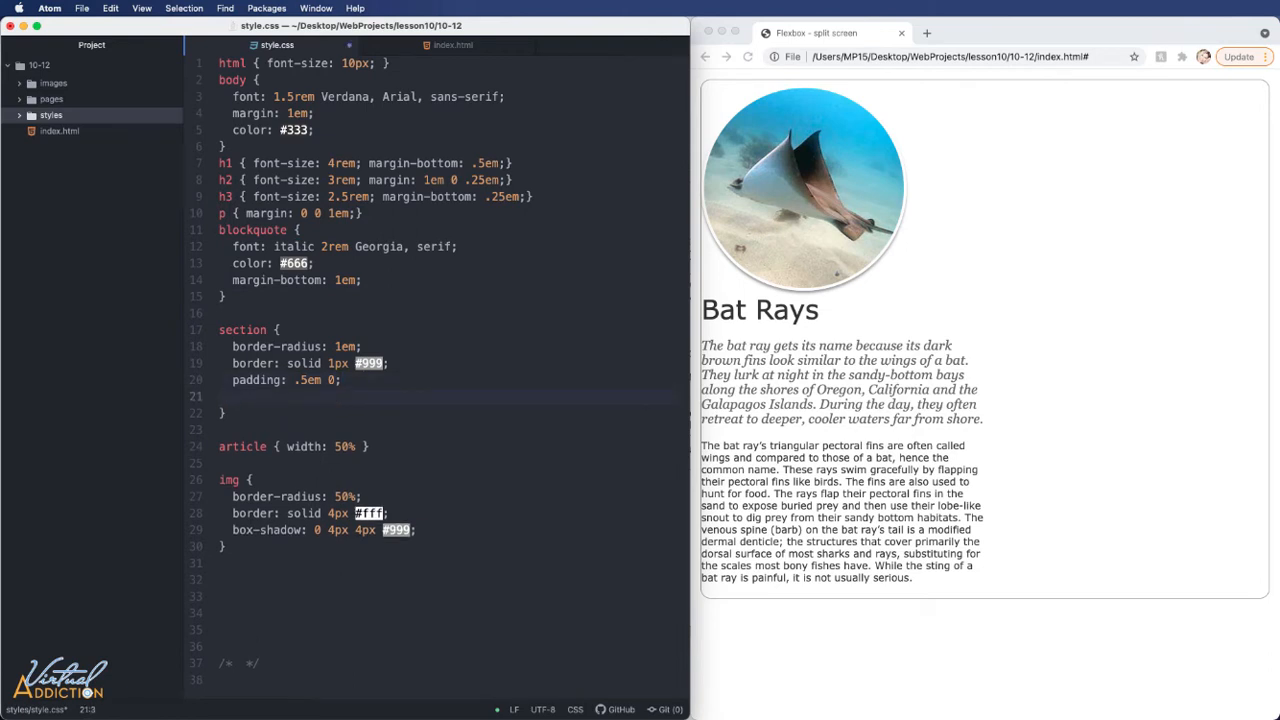
{"action": "type", "text": "display: flex;"}
{"action": "type", "text": "gap: 2em;"}
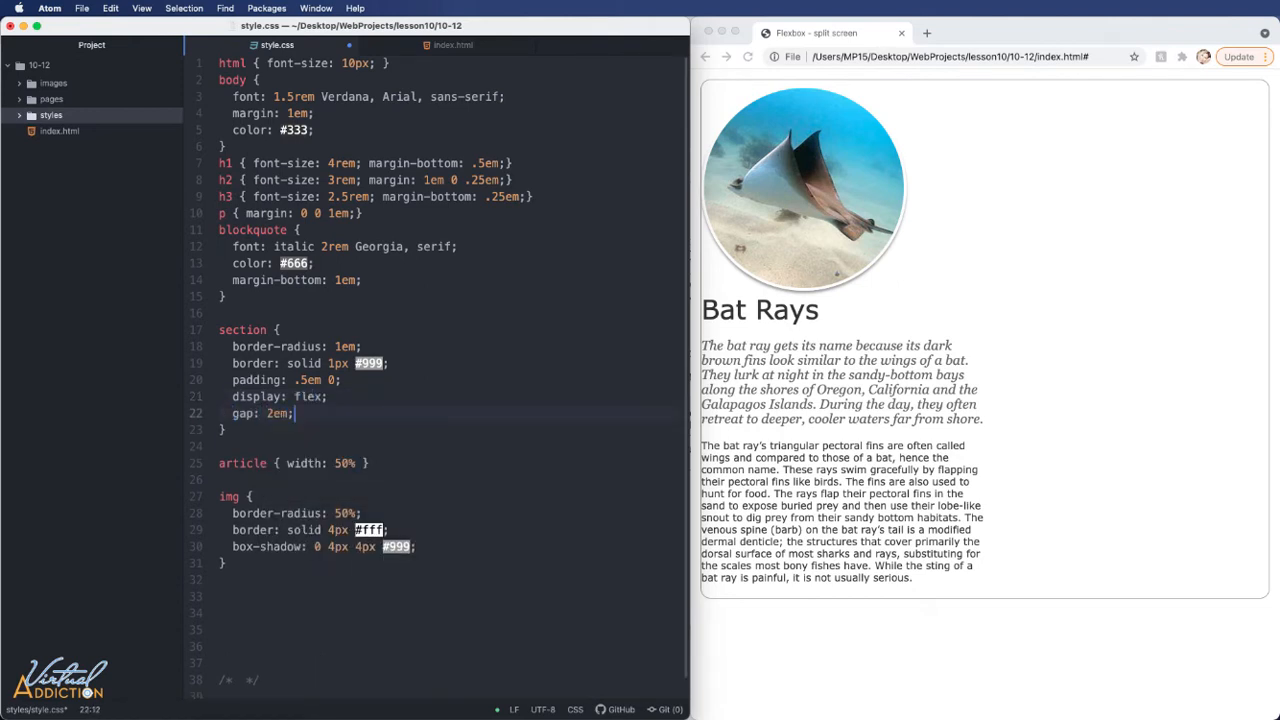
{"action": "type", "text": "align-items: center;"}
{"action": "type", "text": "justify-content: center;"}
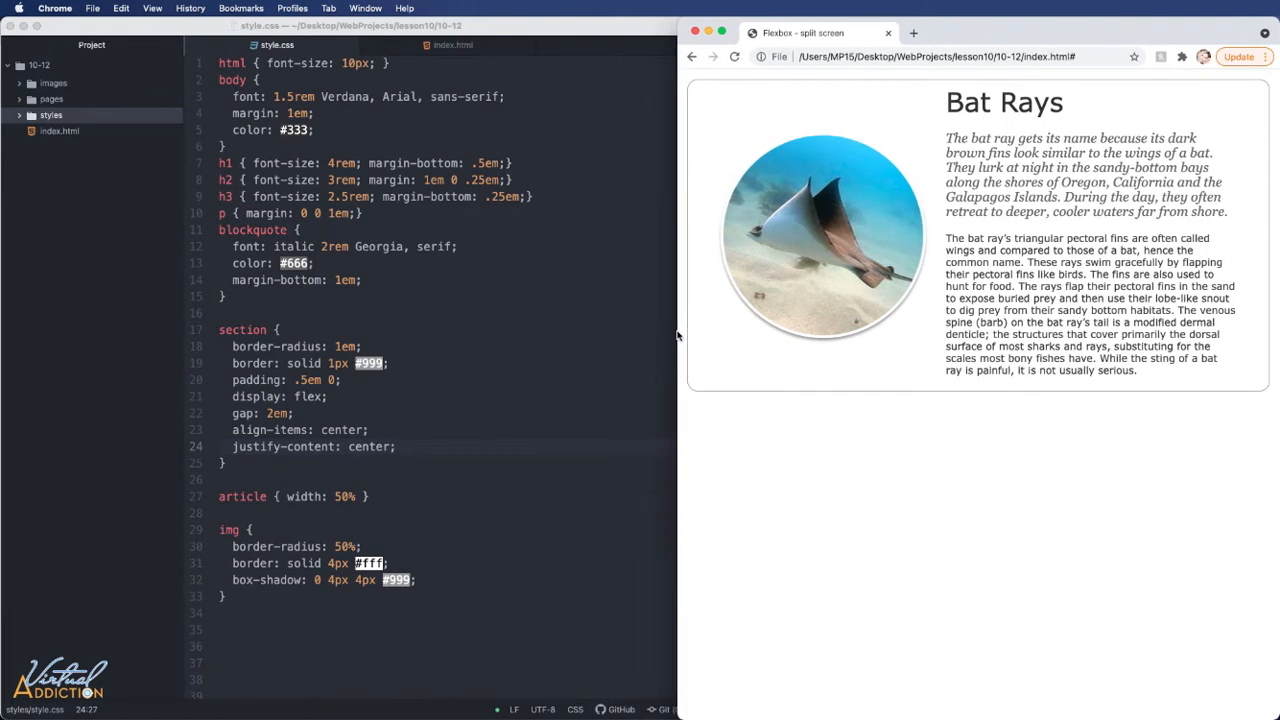
{"action": "mouse_move", "coordinate": [658, 340]}
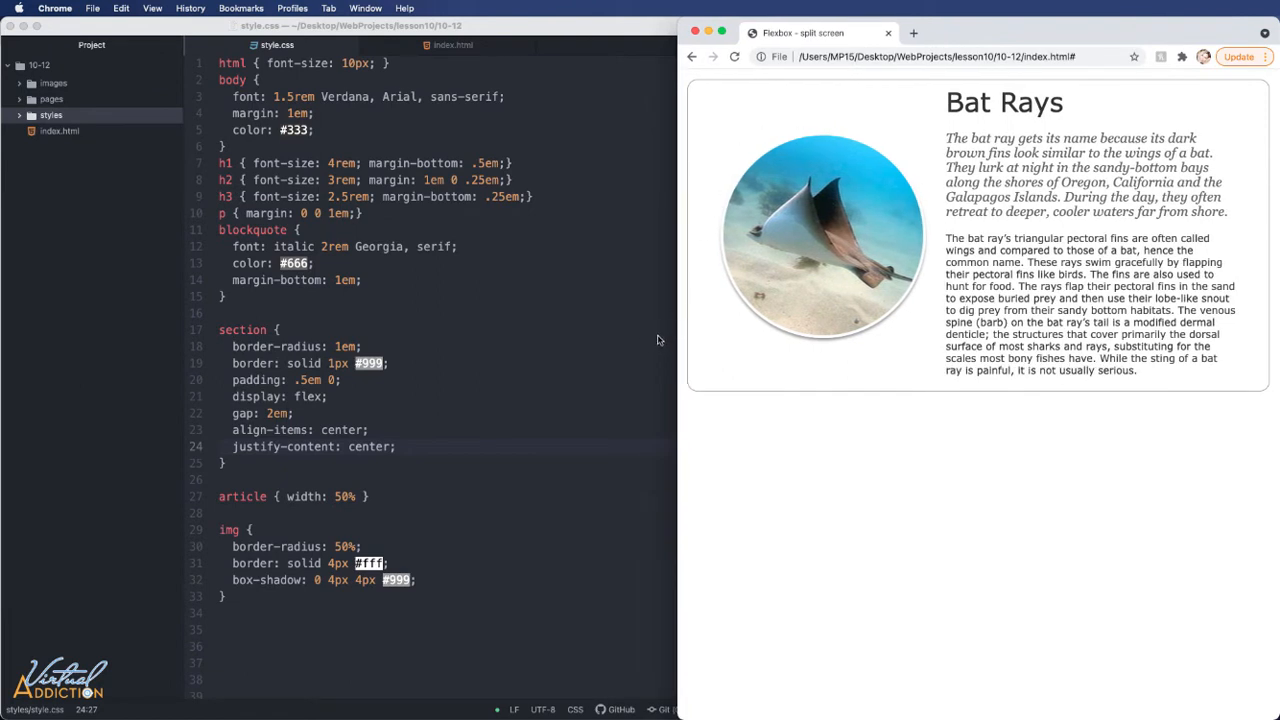
{"action": "mouse_move", "coordinate": [891, 397]}
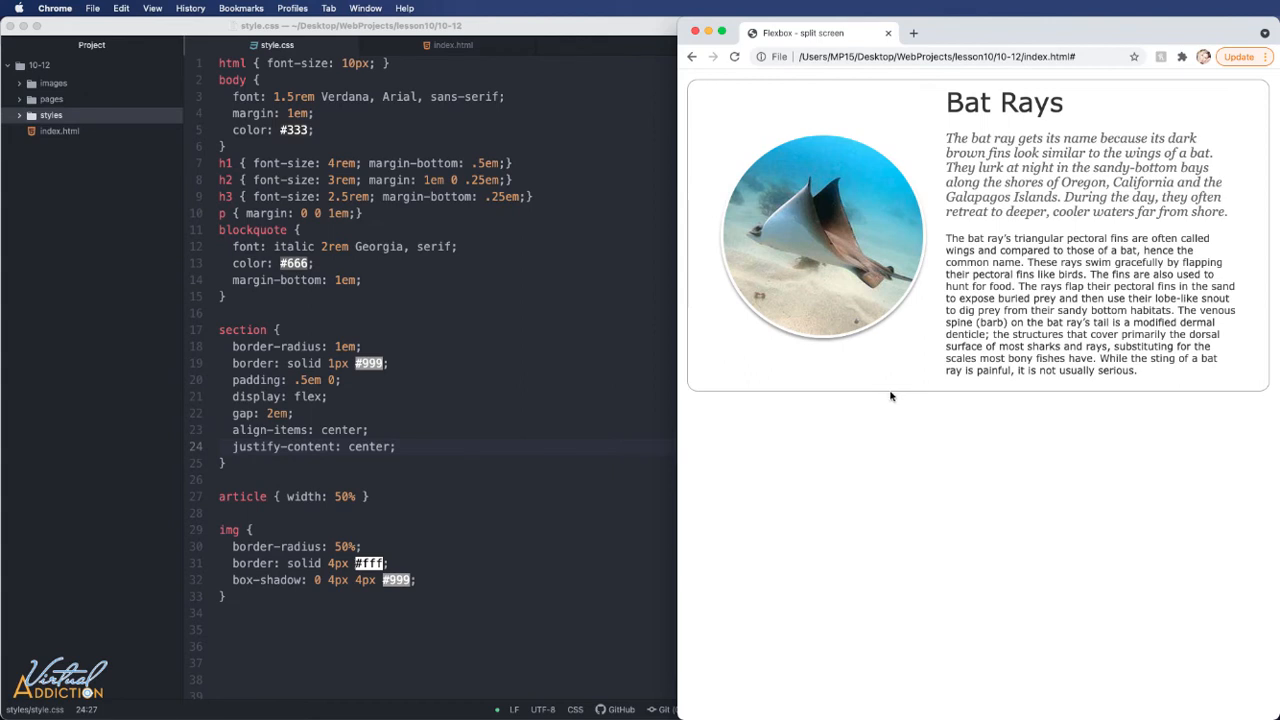
{"action": "mouse_move", "coordinate": [287, 401]}
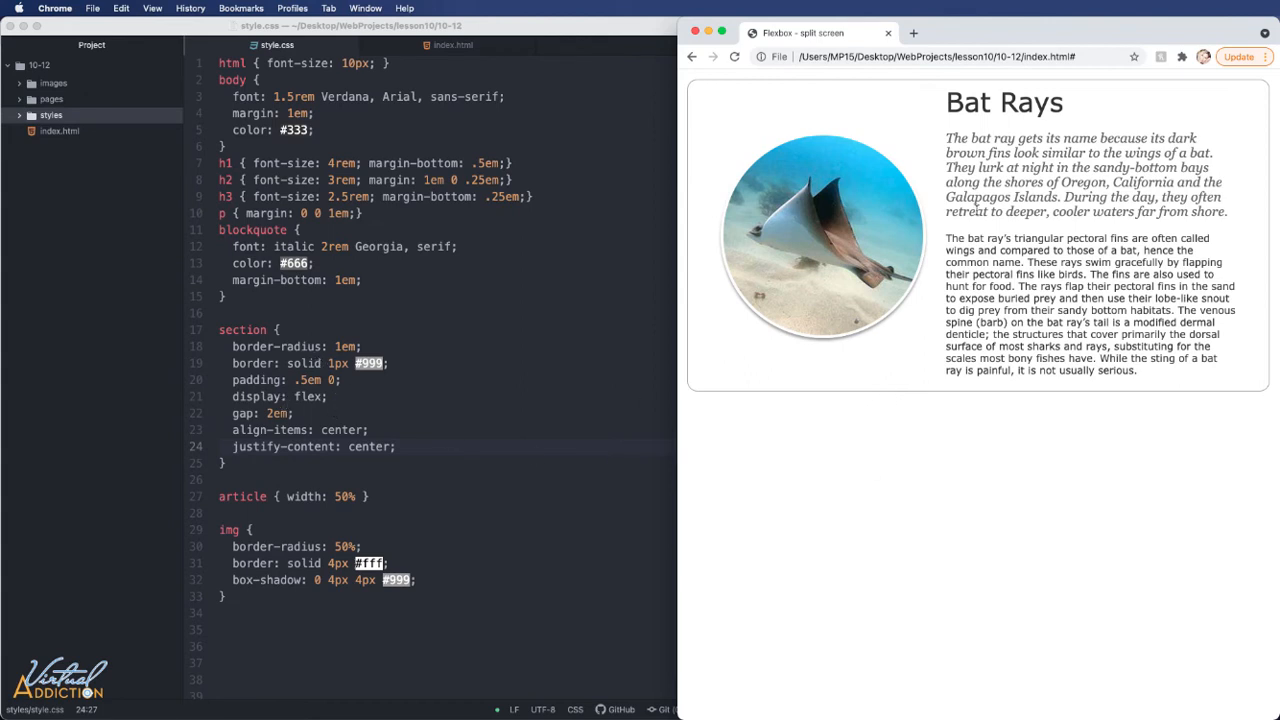
{"action": "mouse_move", "coordinate": [197, 418]}
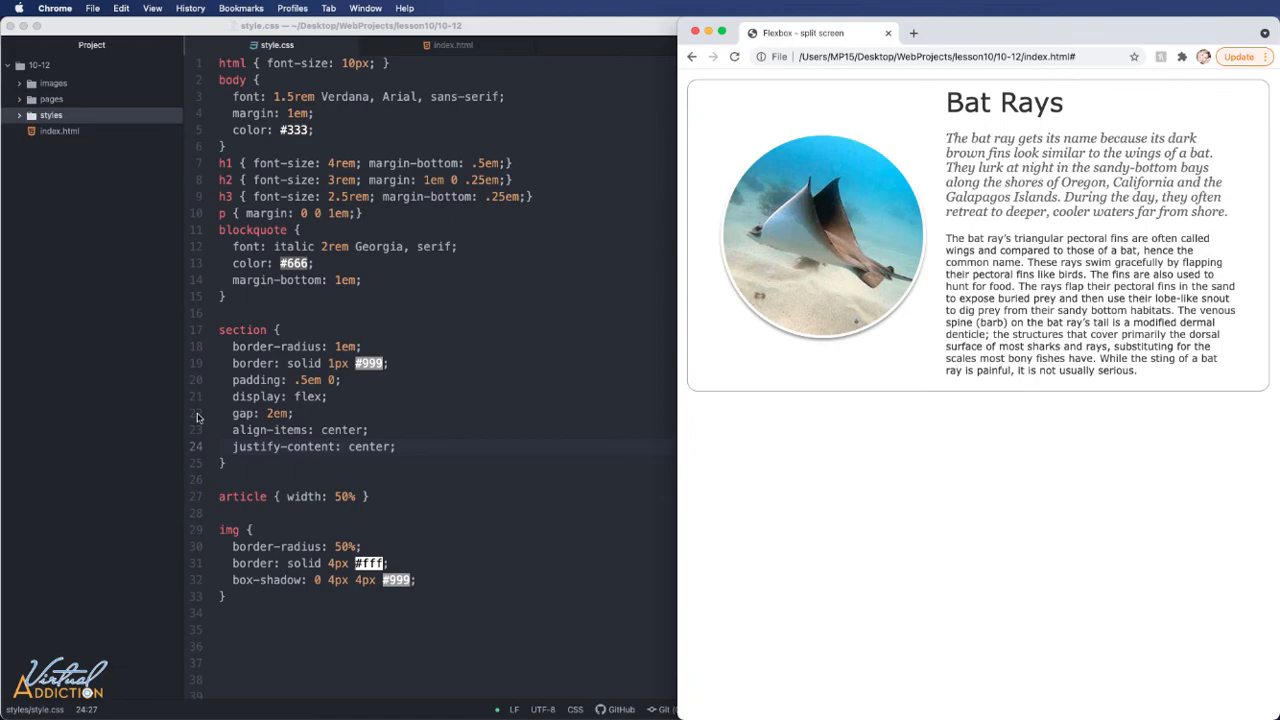